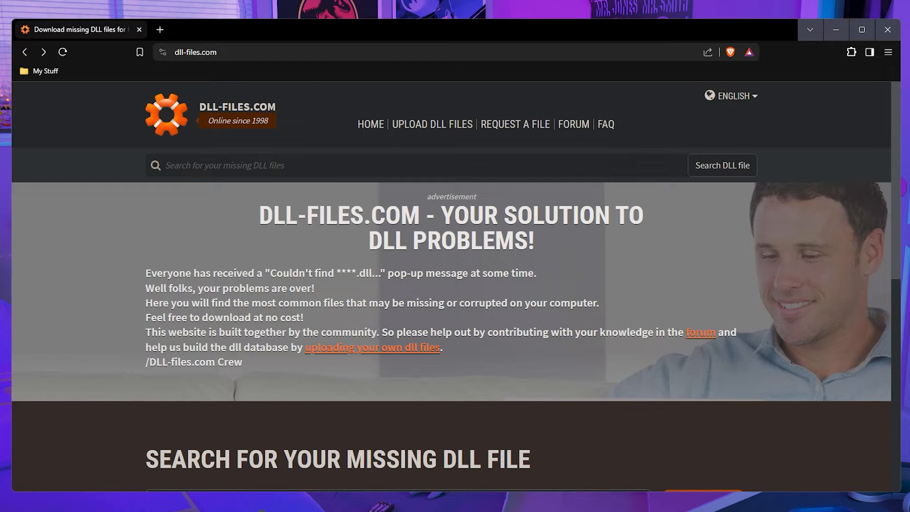
mouse_move(104, 288)
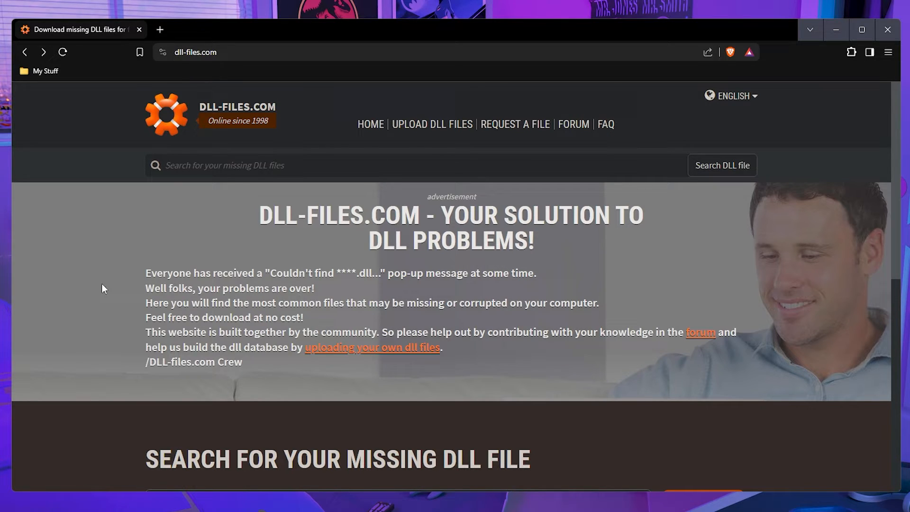
mouse_move(204, 264)
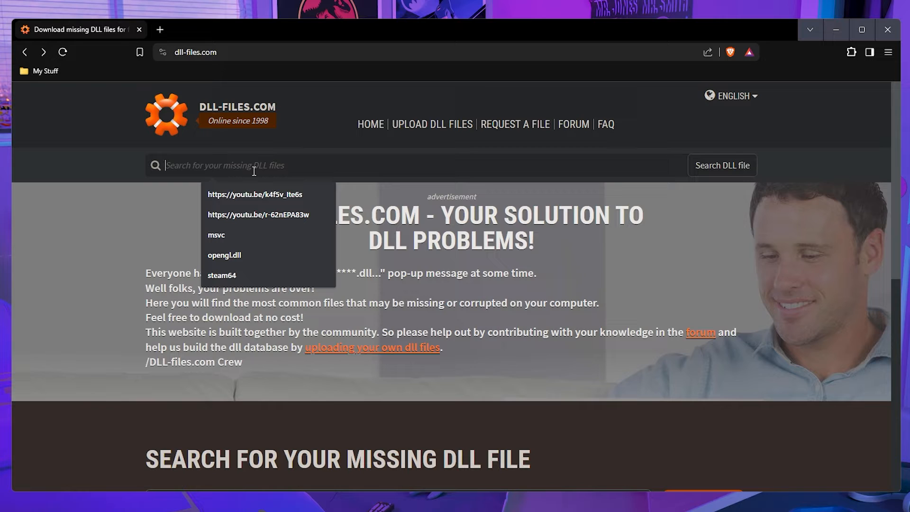
- Search DLL-files.com for opengl.dll using the 'op' suggestion
text(op)
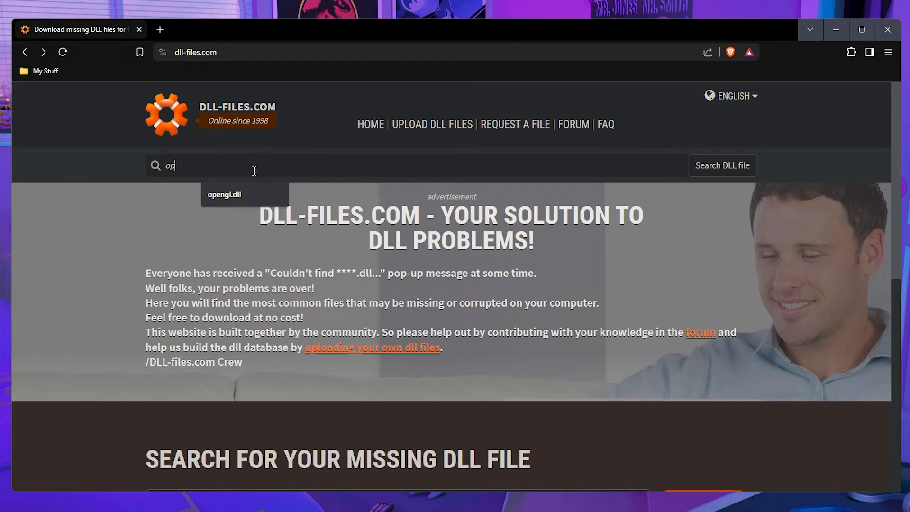
click(224, 194)
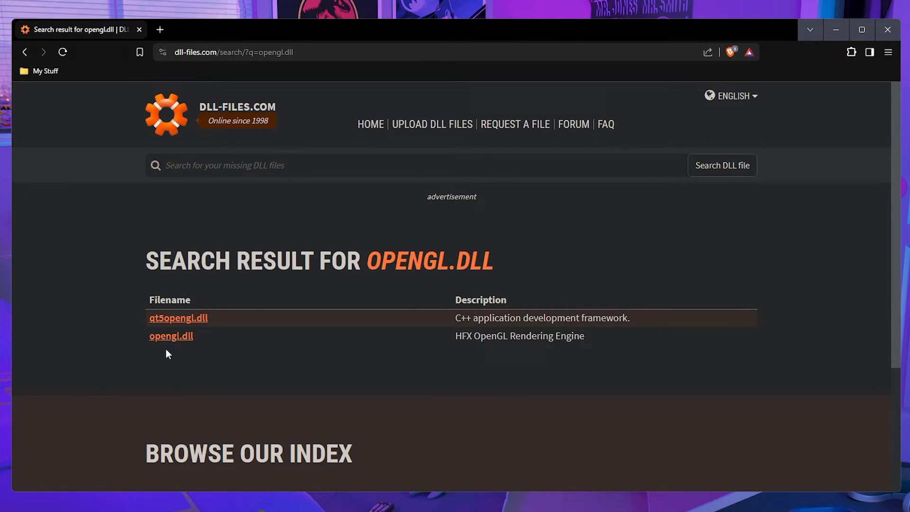
mouse_move(200, 357)
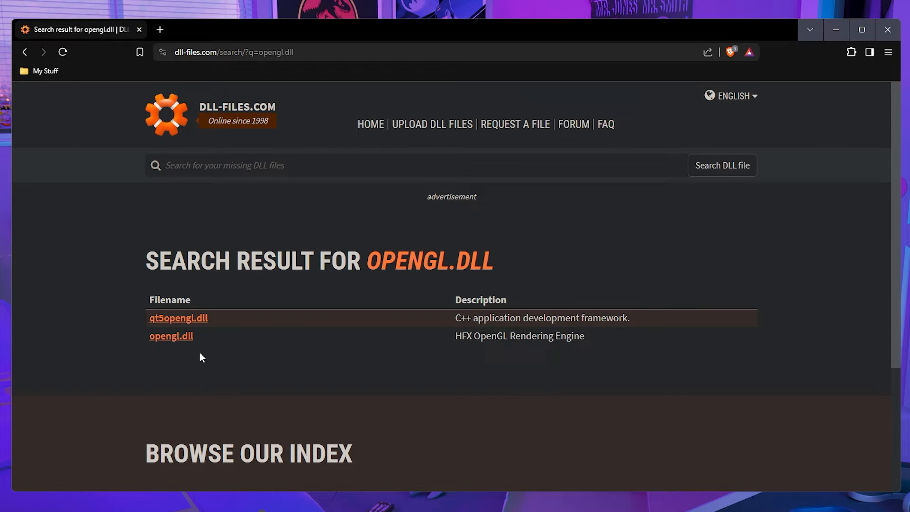
mouse_move(548, 356)
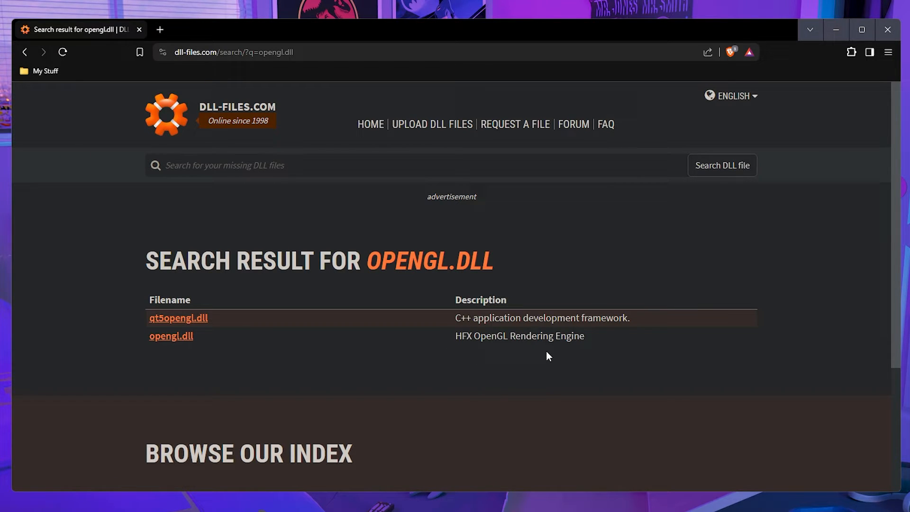
mouse_move(590, 340)
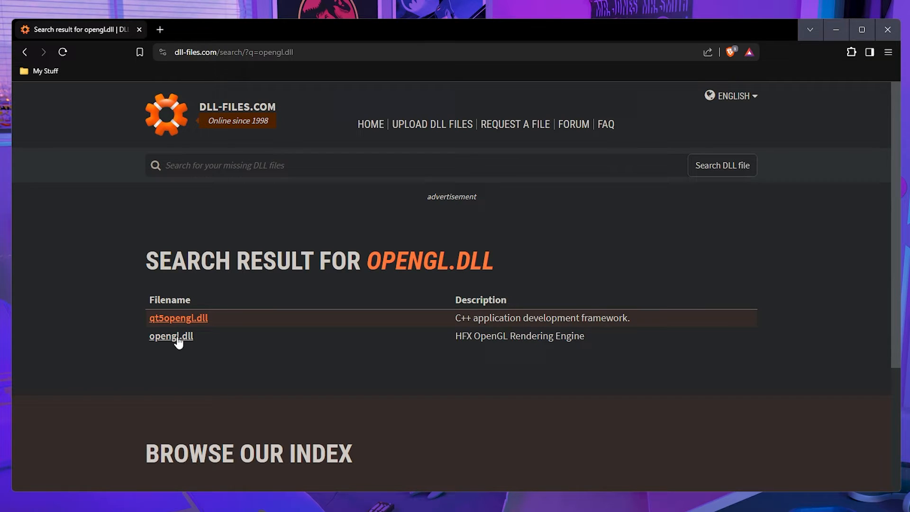
- Open the opengl.dll result and scroll through its version 4.5.7.36 download details
click(171, 336)
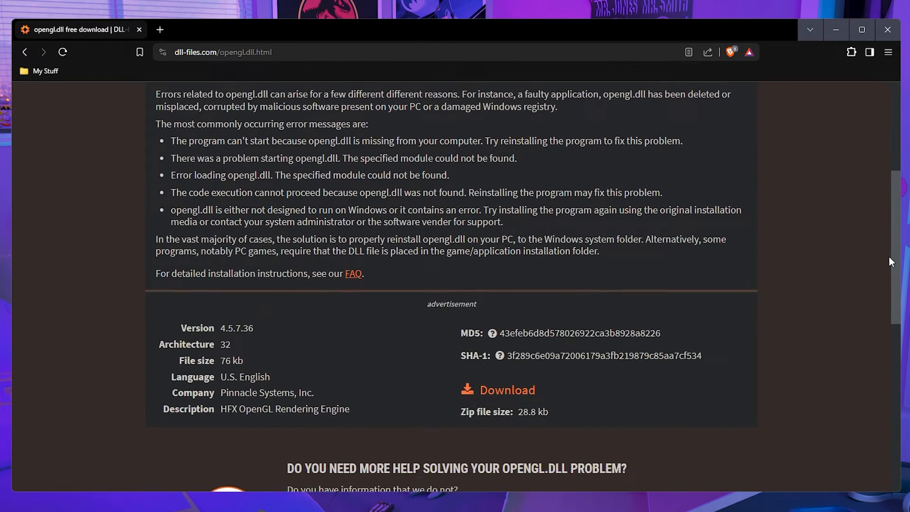
scroll(down, 3)
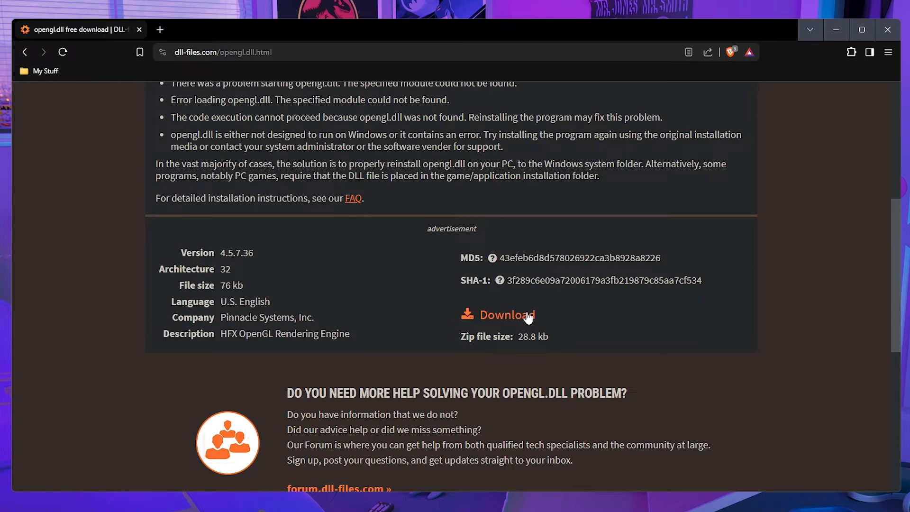
mouse_move(899, 308)
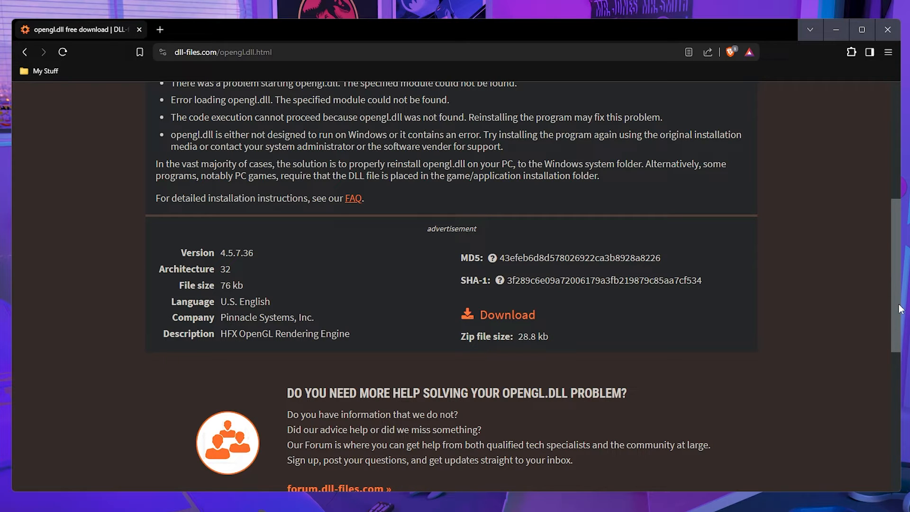
scroll(down, 3)
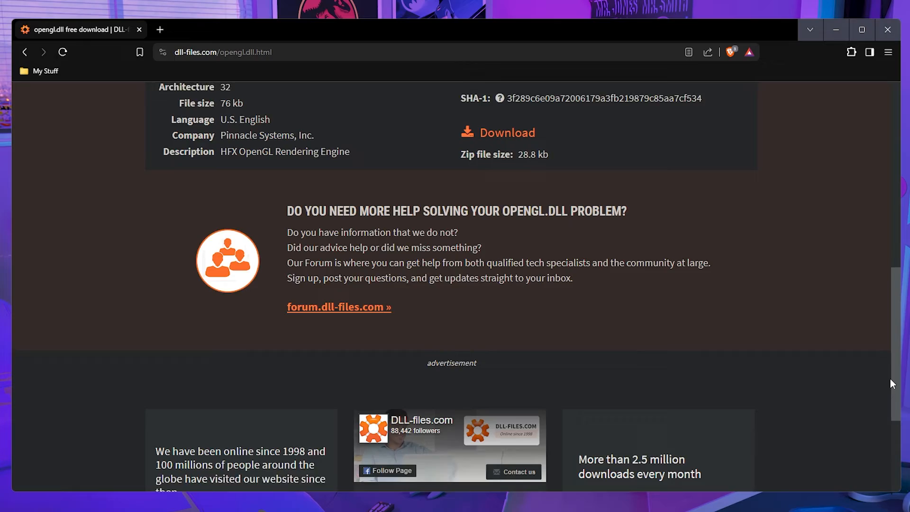
scroll(up, 3)
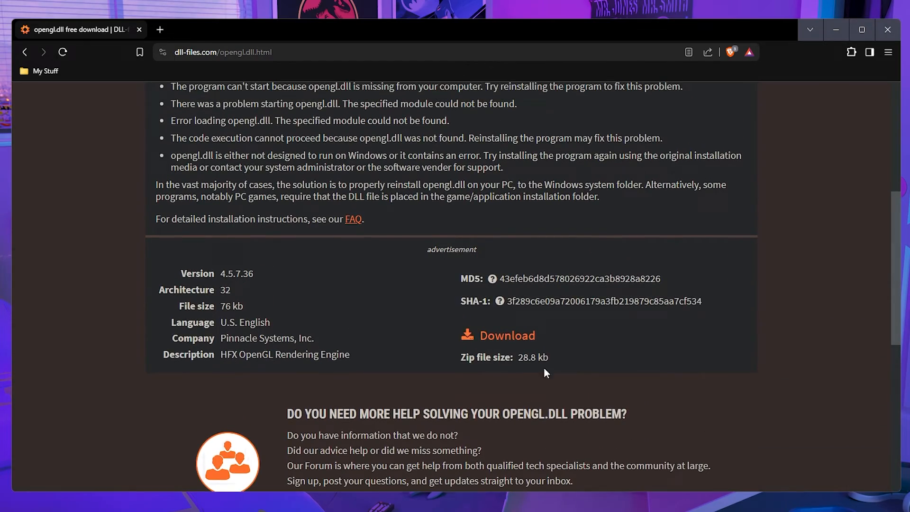
scroll(up, 3)
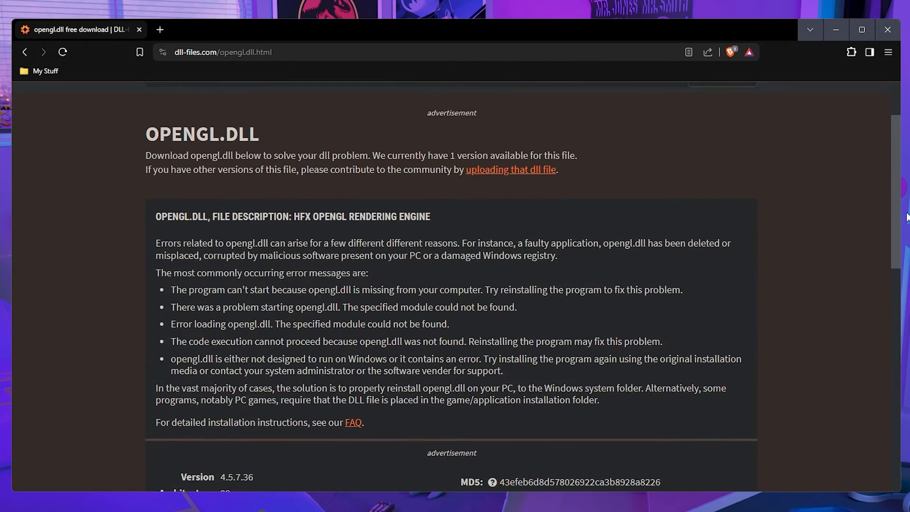
scroll(down, 3)
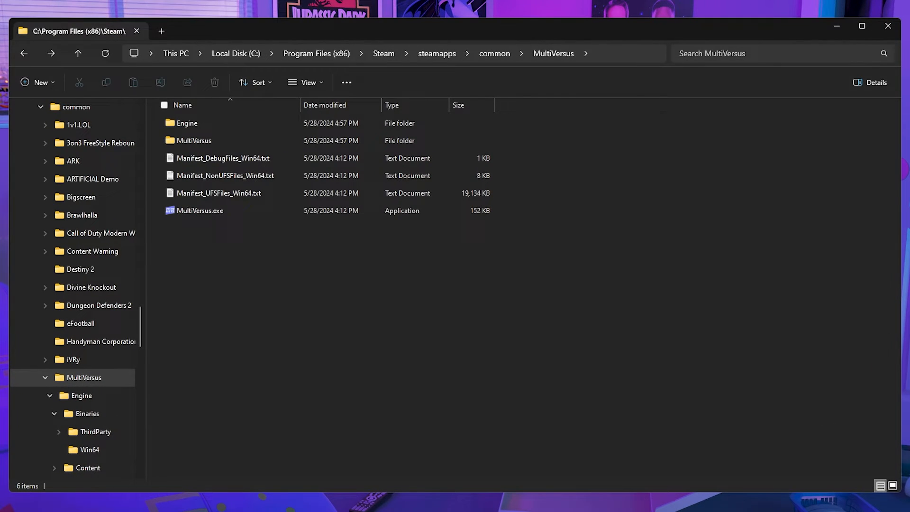
mouse_move(237, 379)
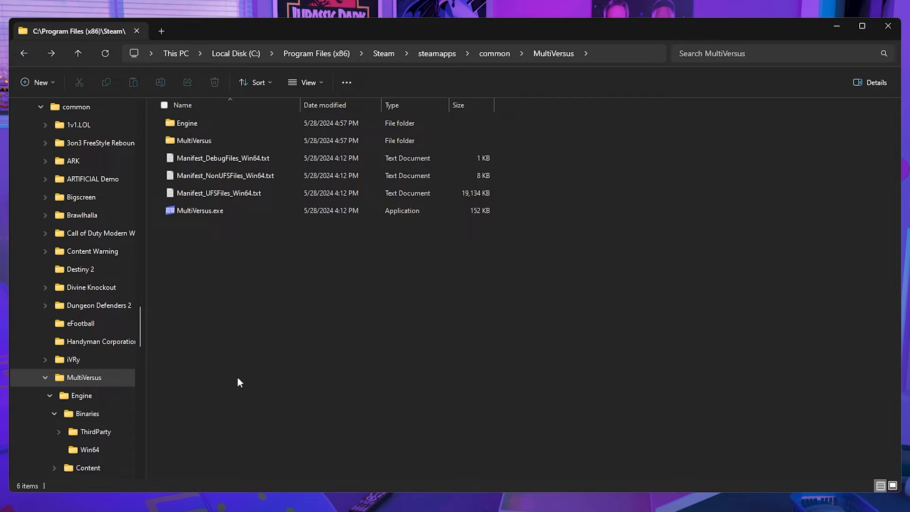
mouse_move(222, 157)
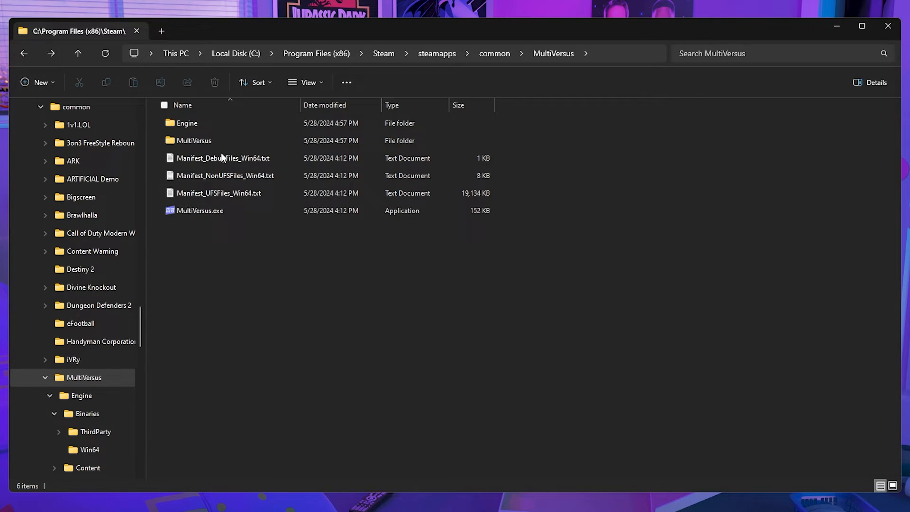
mouse_move(329, 280)
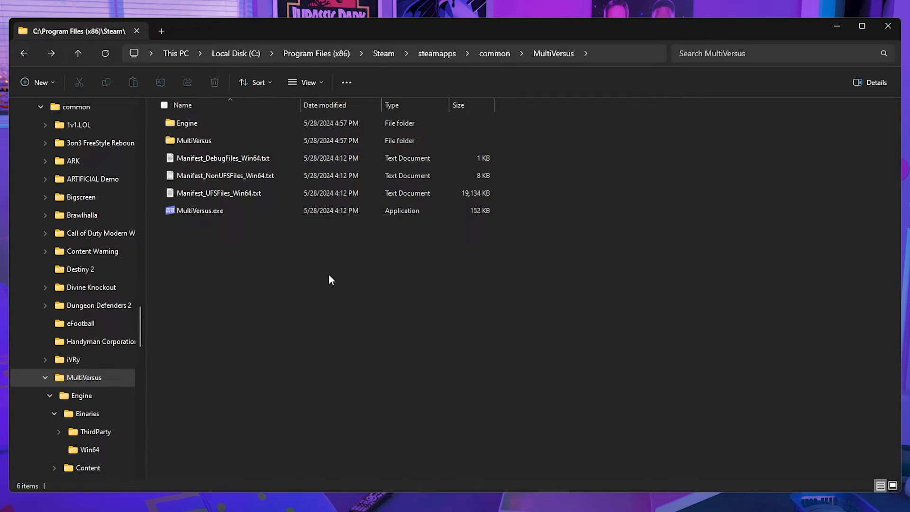
mouse_move(334, 290)
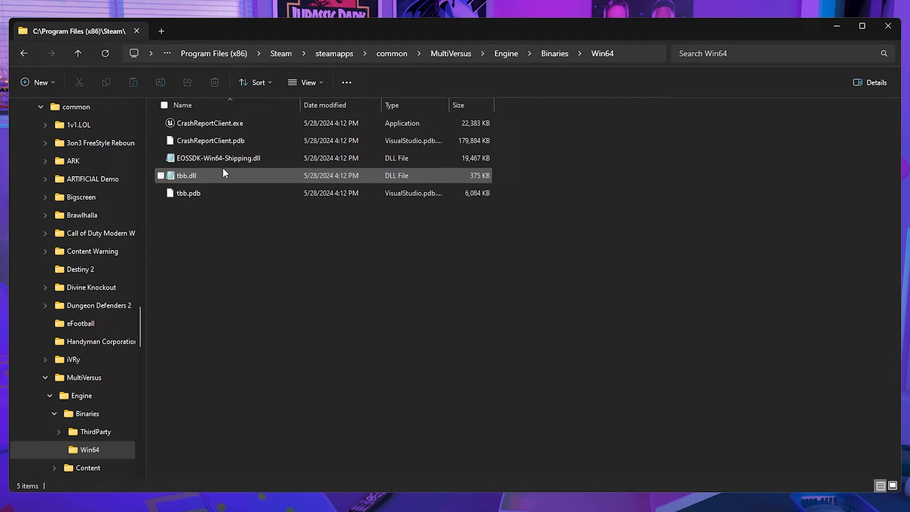
- Open the MultiVersus Engine\Binaries\Win64 folder from the navigation pane
click(219, 158)
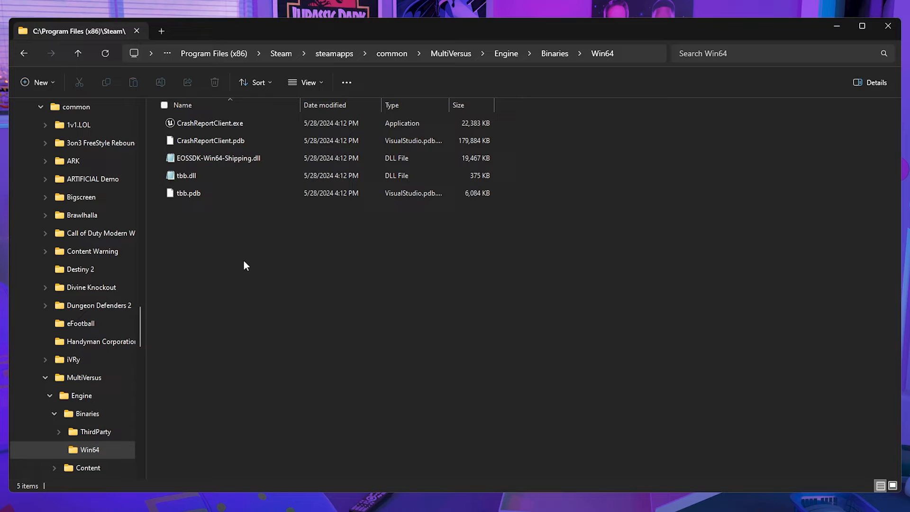
mouse_move(218, 193)
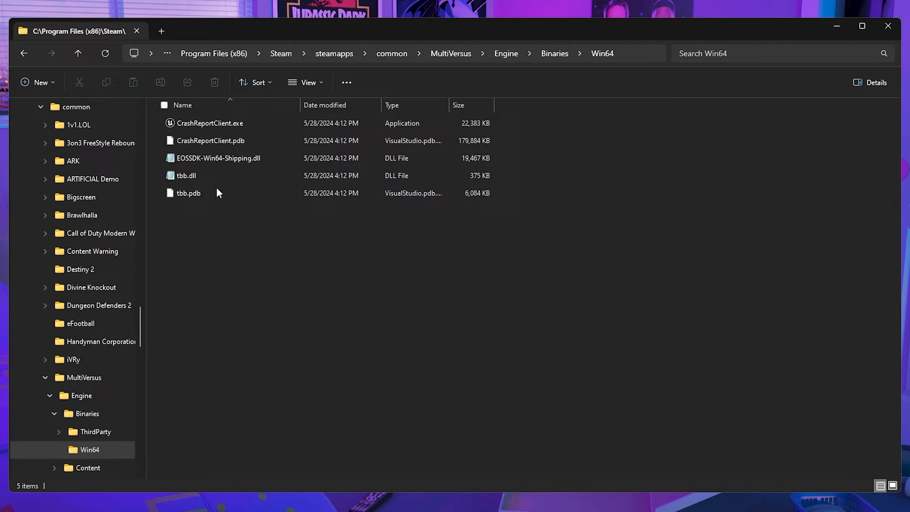
mouse_move(24, 53)
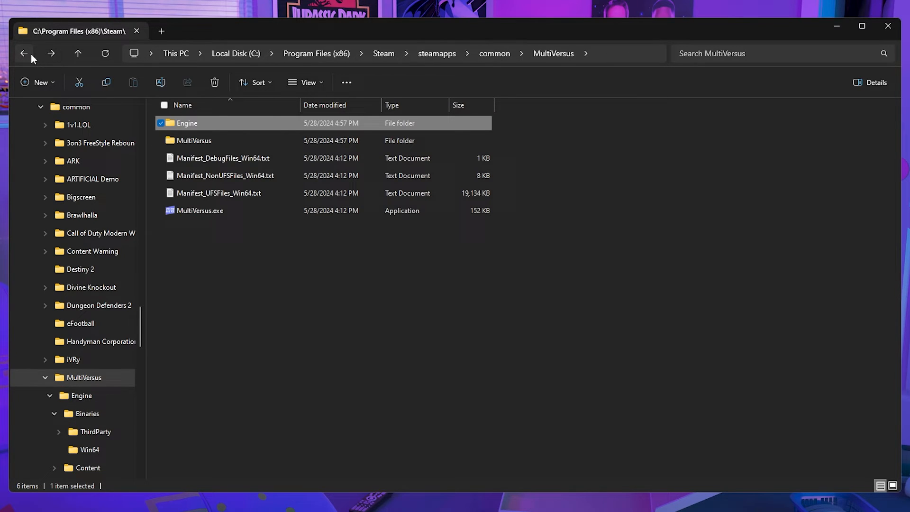
mouse_move(217, 141)
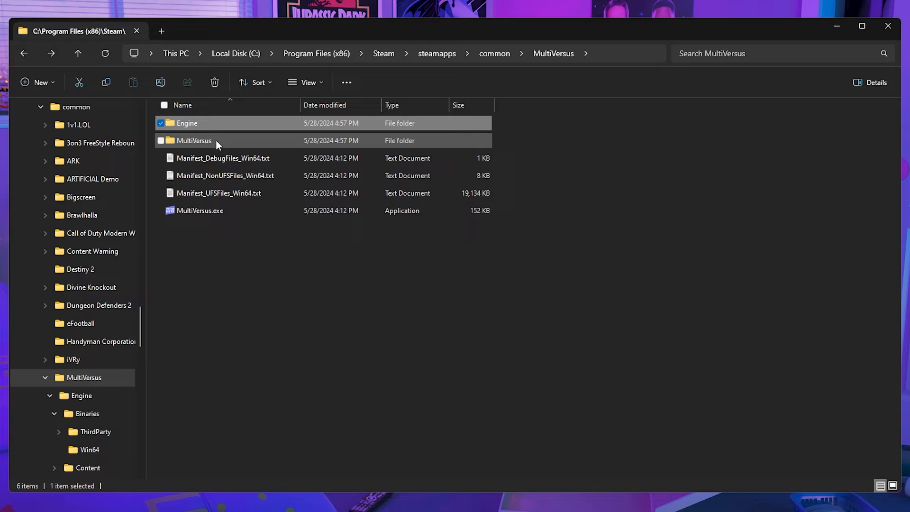
mouse_move(217, 144)
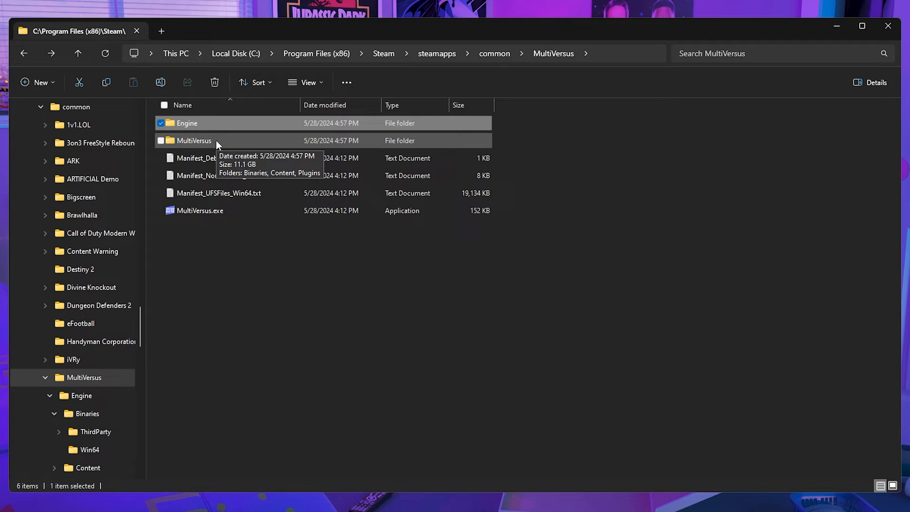
- Open MultiVersus\MultiVersus\Binaries\Win64 to see the game's DLLs and shipping exe
double_click(194, 141)
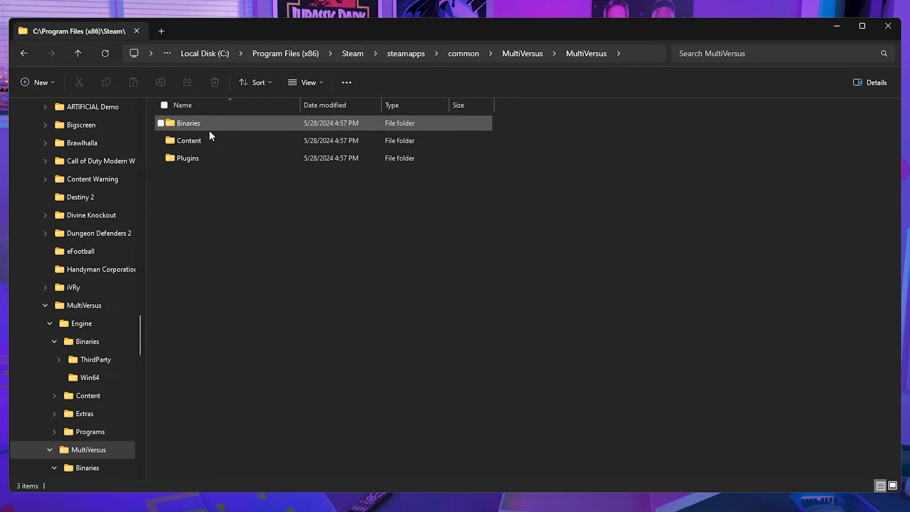
mouse_move(212, 142)
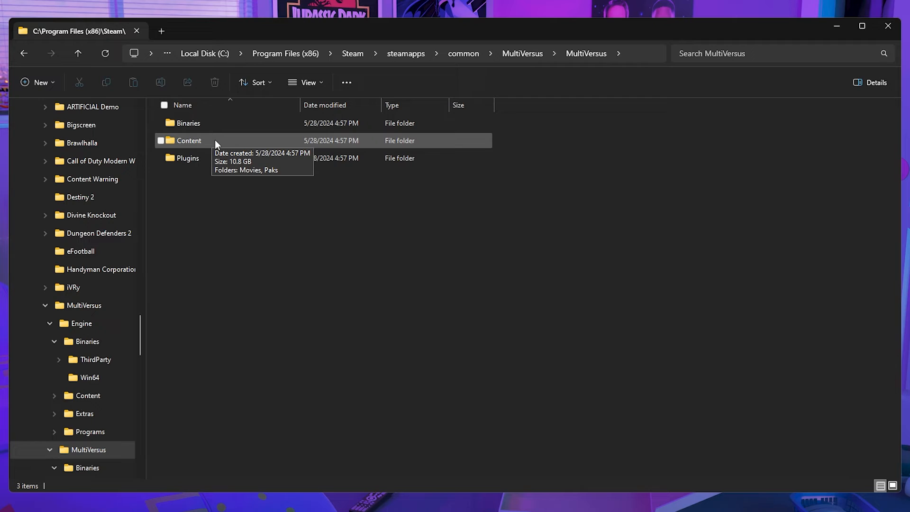
click(188, 122)
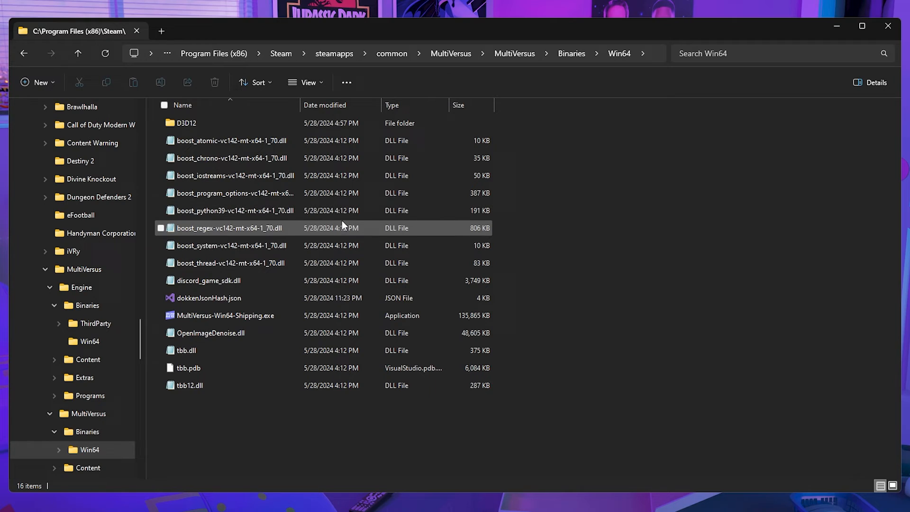
mouse_move(340, 236)
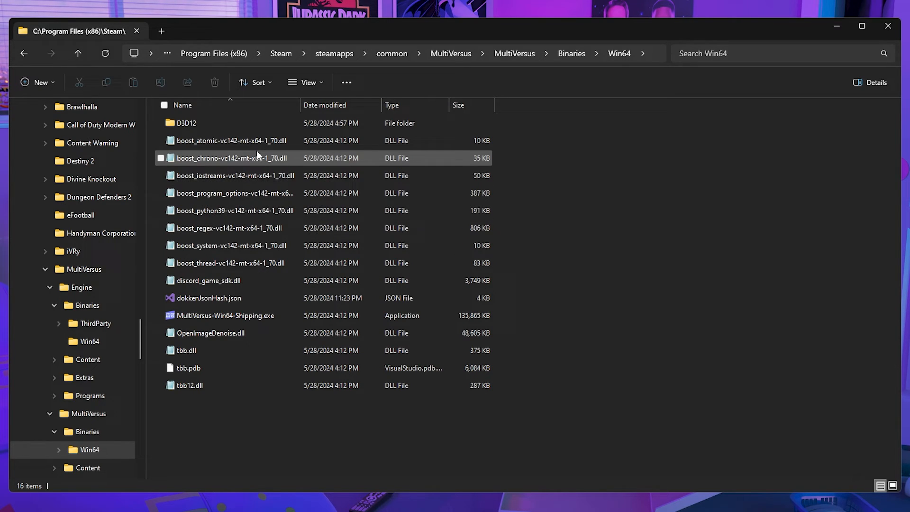
click(232, 140)
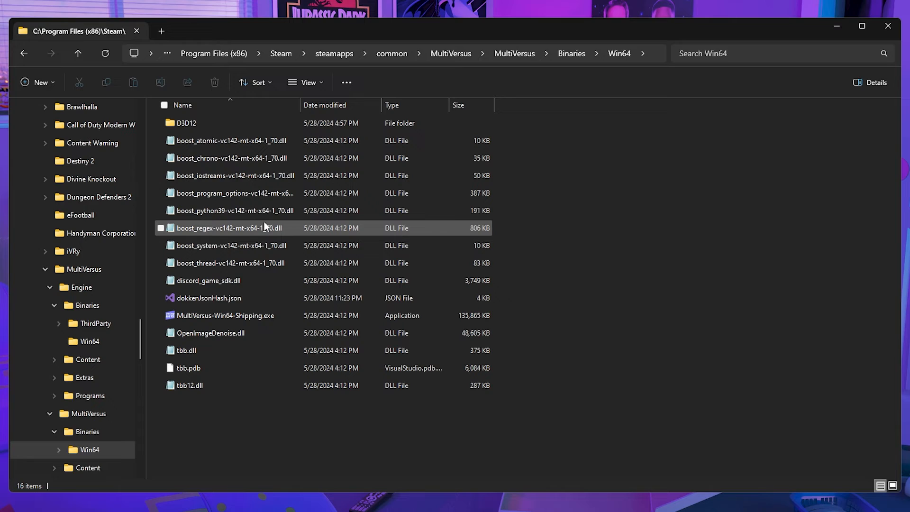
mouse_move(270, 236)
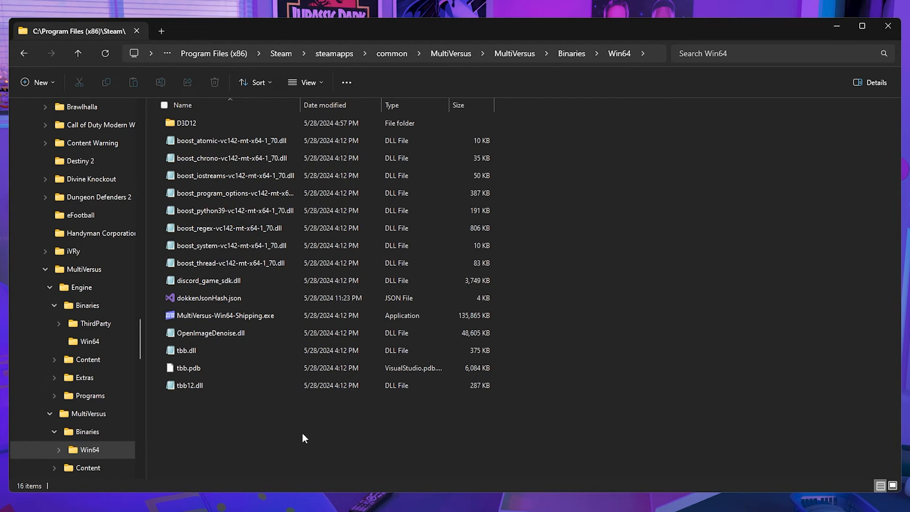
mouse_move(297, 437)
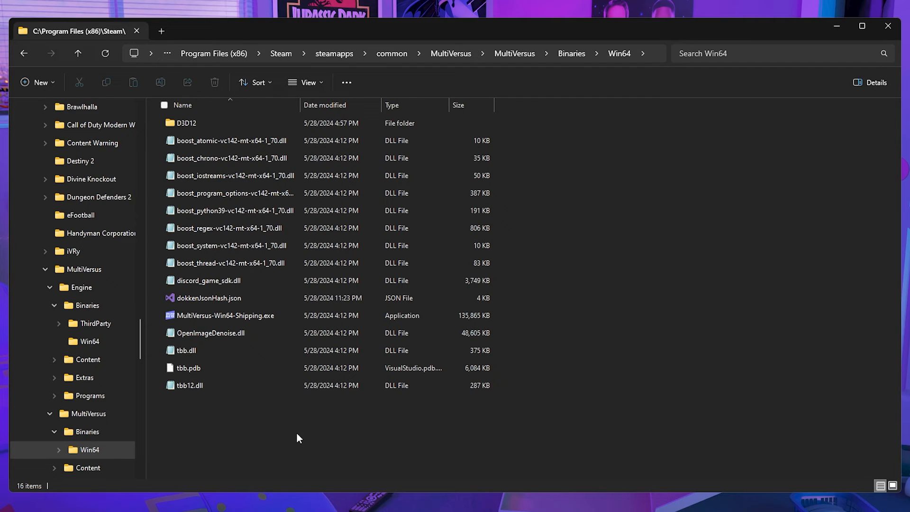
mouse_move(243, 413)
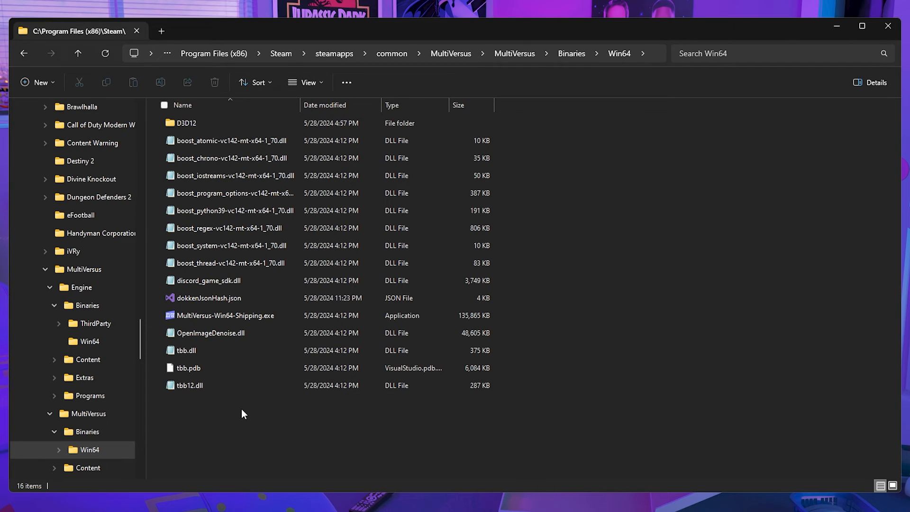
mouse_move(568, 243)
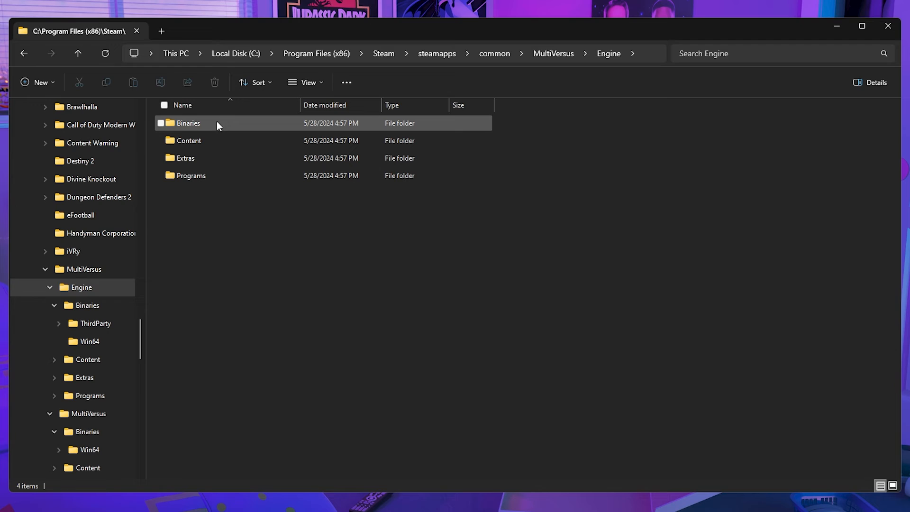
- Look inside Engine\Binaries, then return to the MultiVersus root folder
double_click(188, 124)
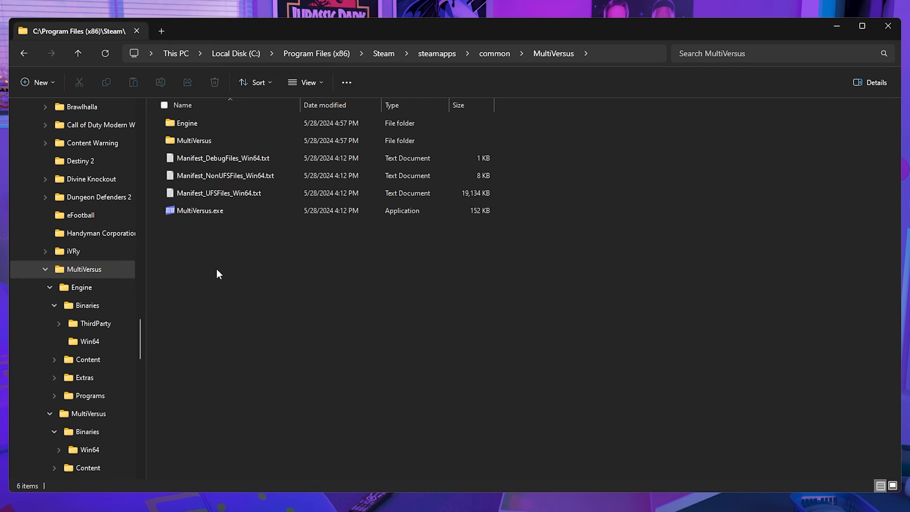
mouse_move(268, 242)
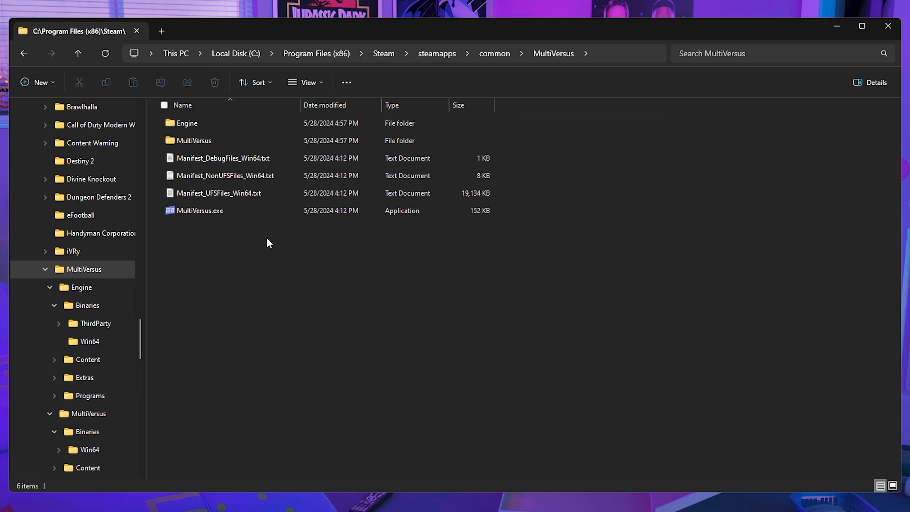
mouse_move(194, 140)
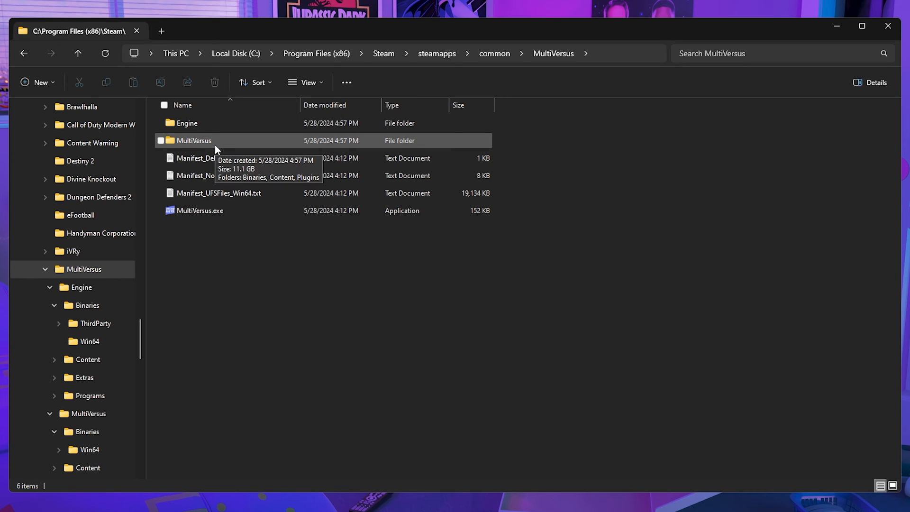
- Open MultiVersus\Binaries\Win64\D3D12, which holds only D3D12Core.dll
click(164, 141)
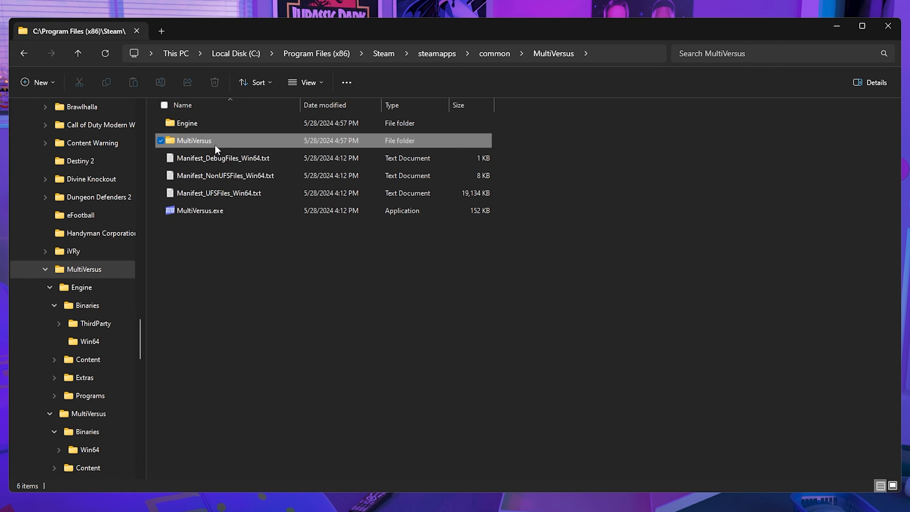
double_click(194, 140)
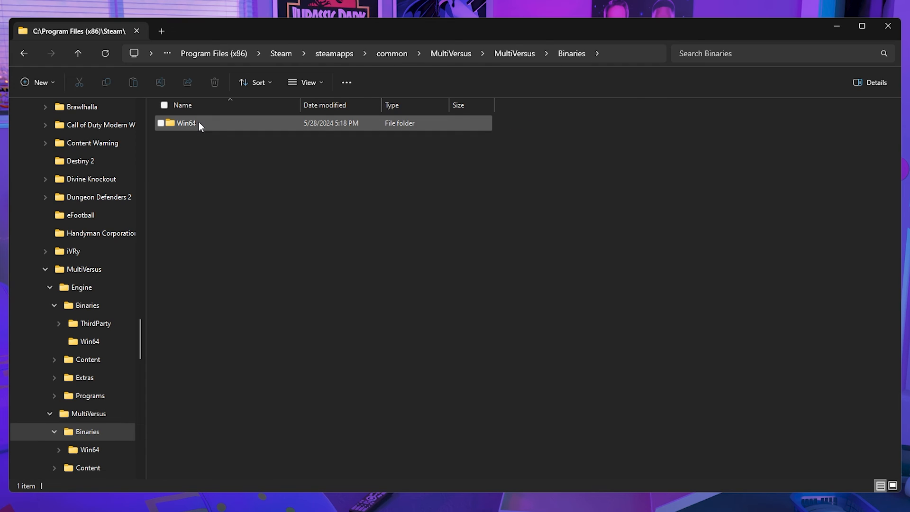
double_click(186, 122)
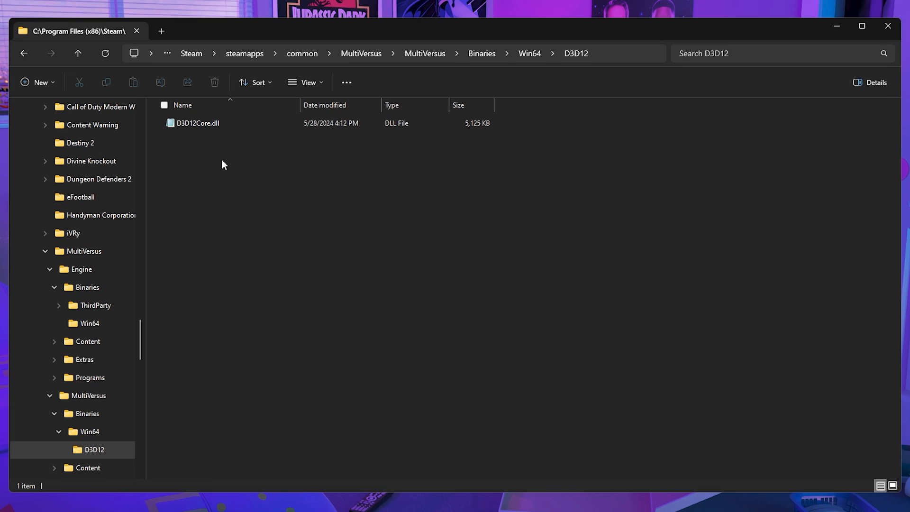
mouse_move(227, 175)
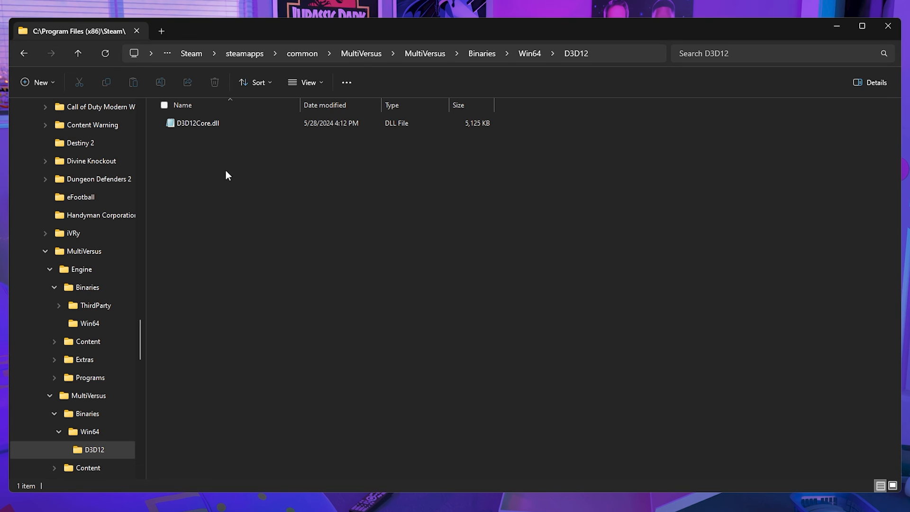
mouse_move(191, 161)
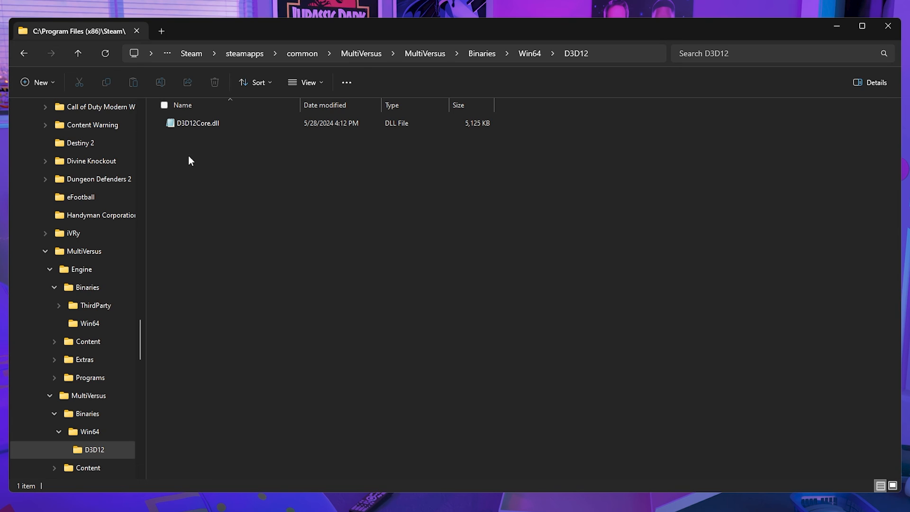